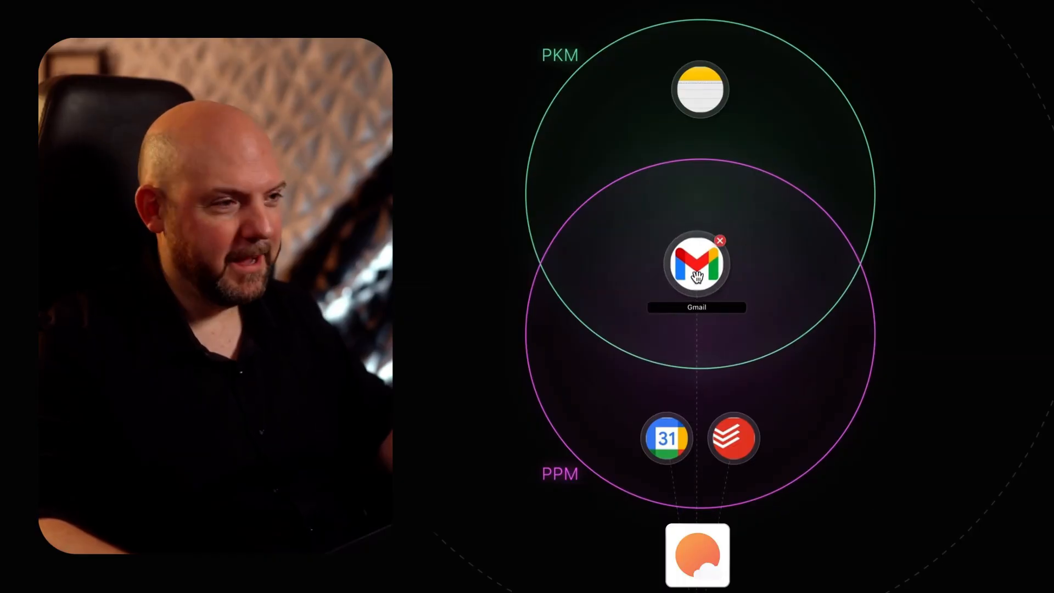
pyautogui.moveTo(666, 438)
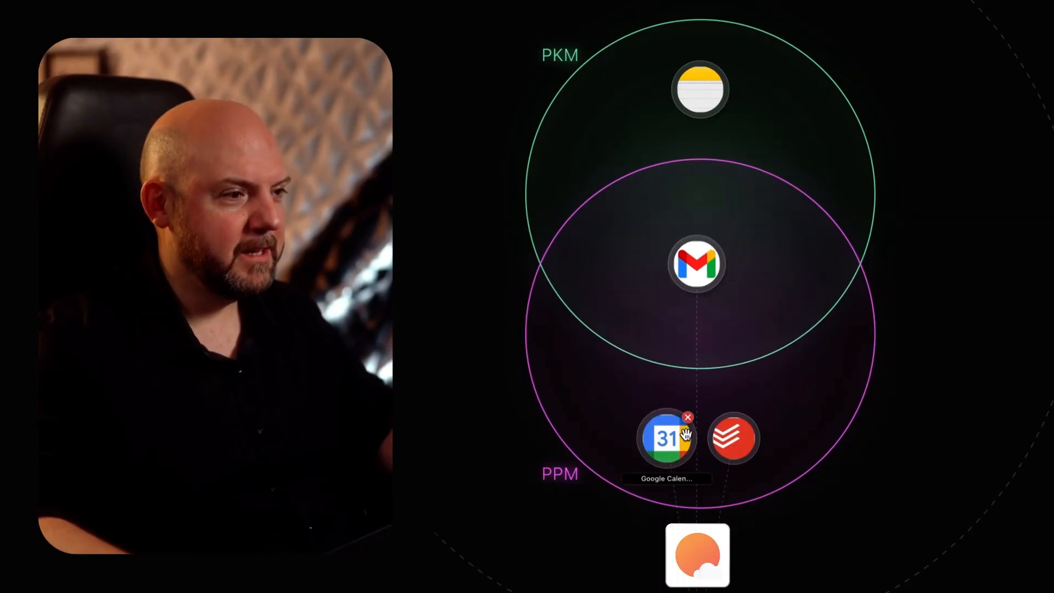
pyautogui.moveTo(594, 329)
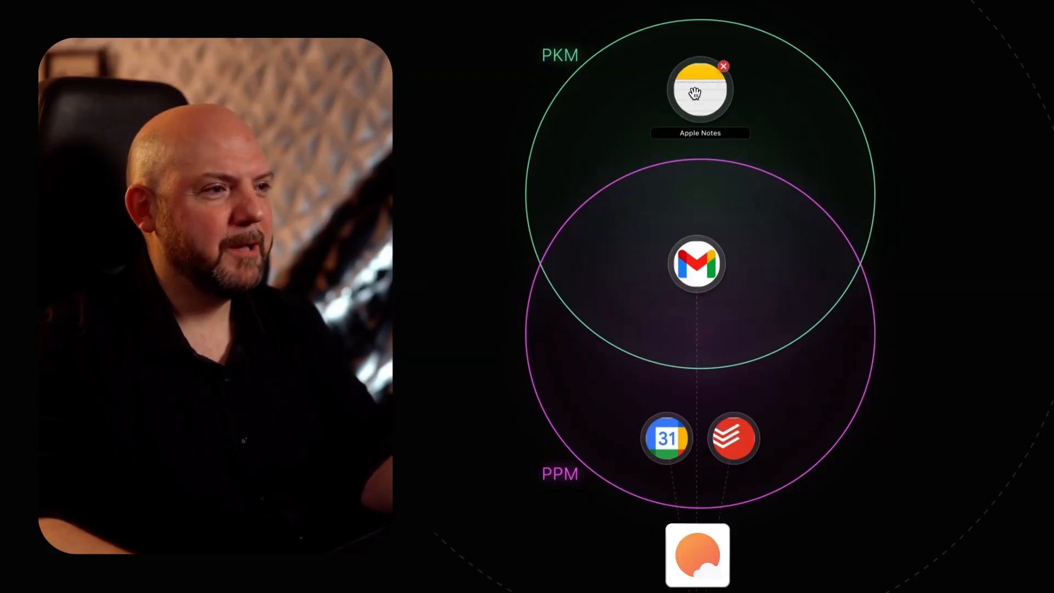
pyautogui.moveTo(734, 437)
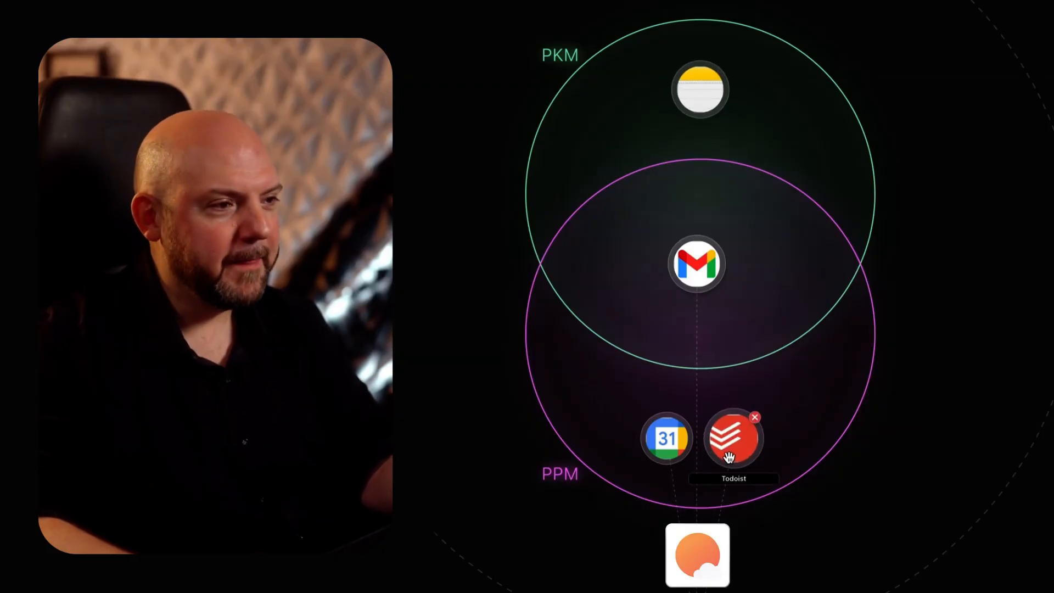
pyautogui.moveTo(898, 481)
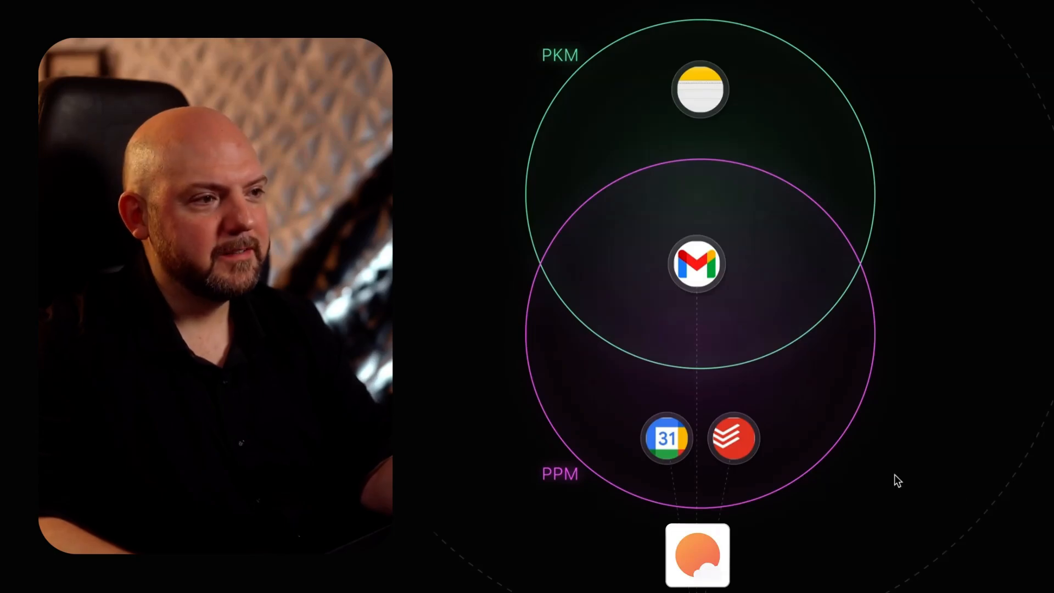
pyautogui.moveTo(985, 518)
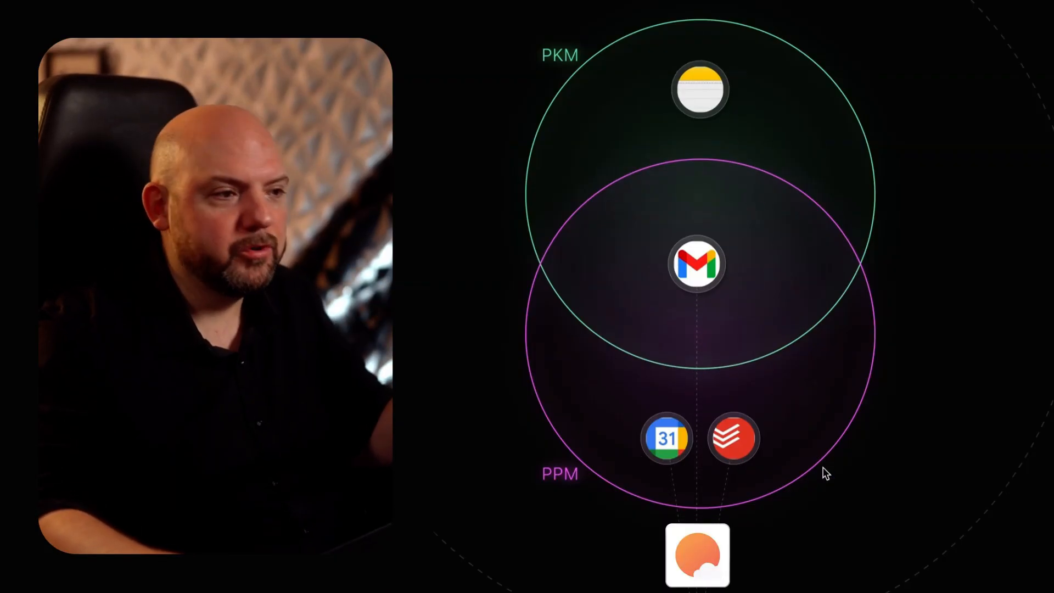
pyautogui.moveTo(734, 438)
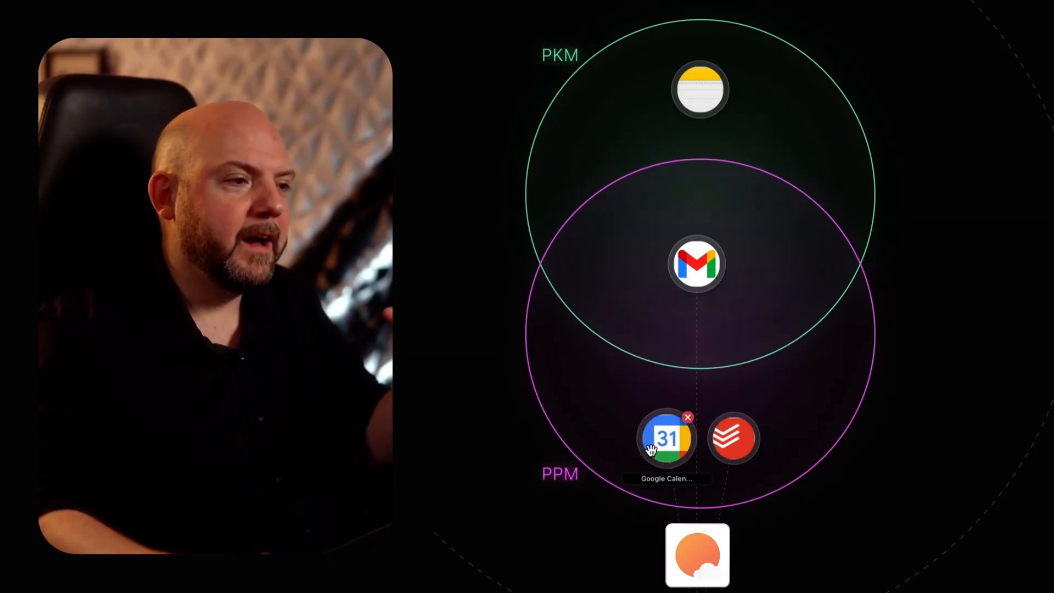
pyautogui.moveTo(894, 496)
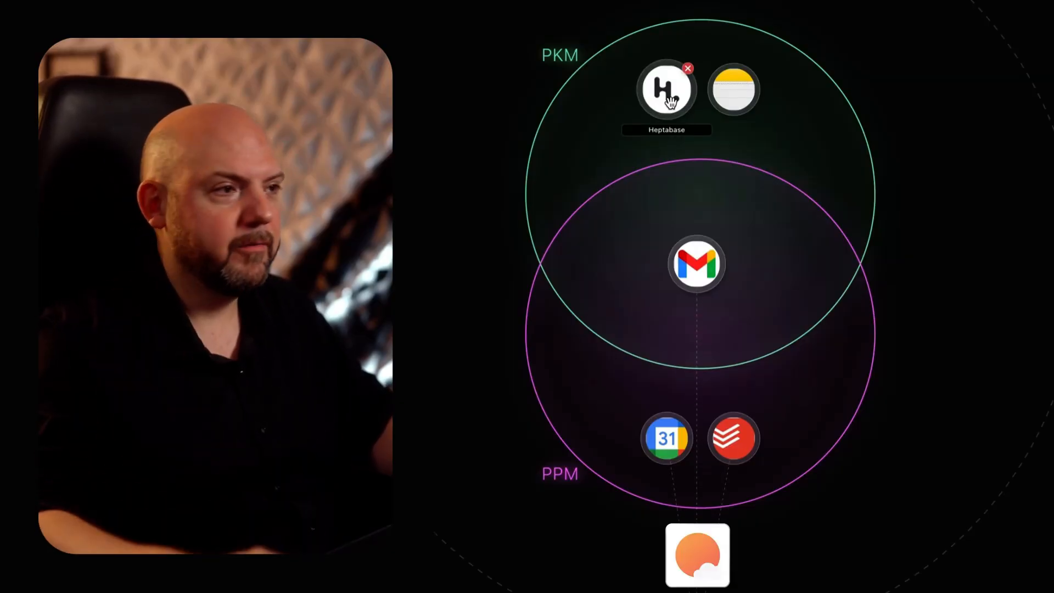
pyautogui.moveTo(790, 164)
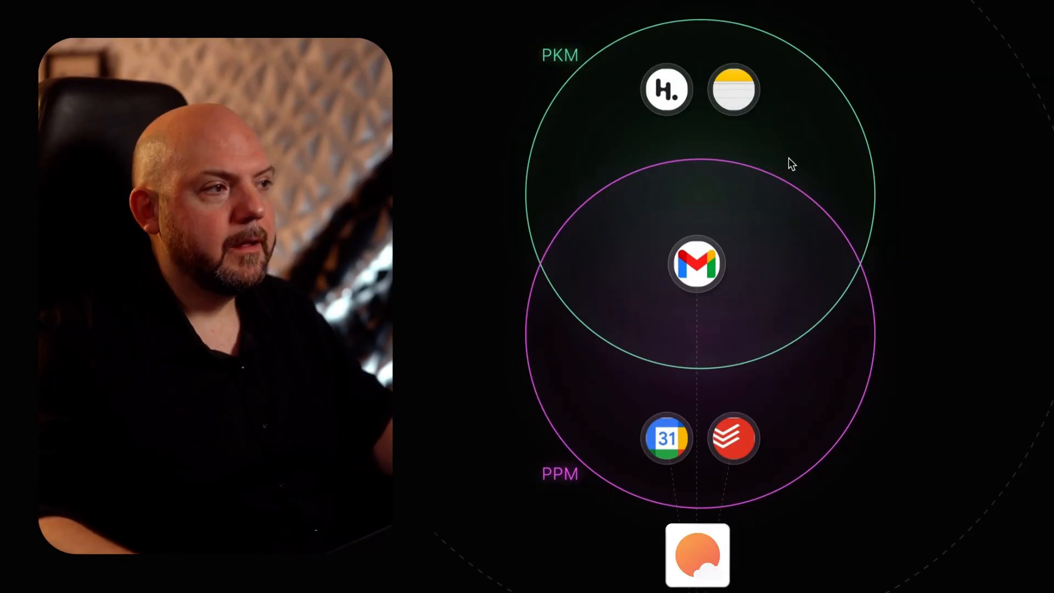
pyautogui.moveTo(598, 161)
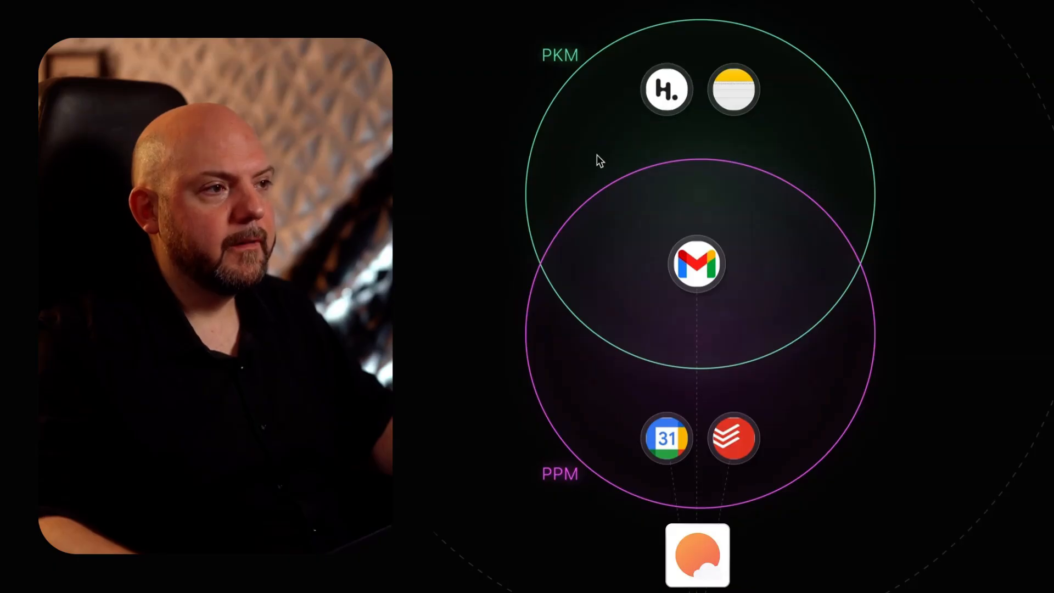
pyautogui.moveTo(583, 174)
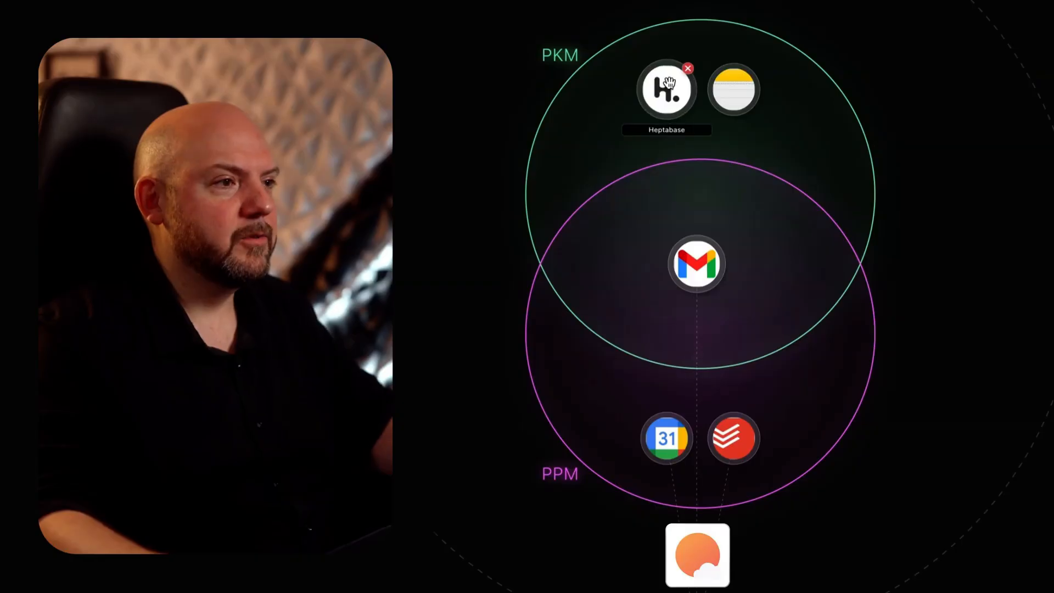
pyautogui.moveTo(733, 89)
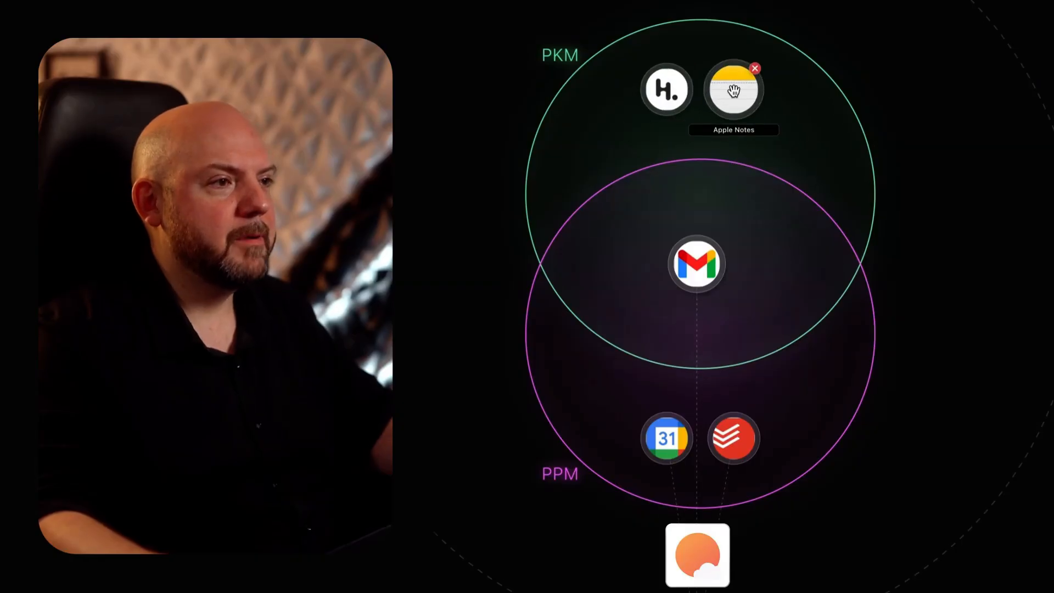
pyautogui.moveTo(666, 90)
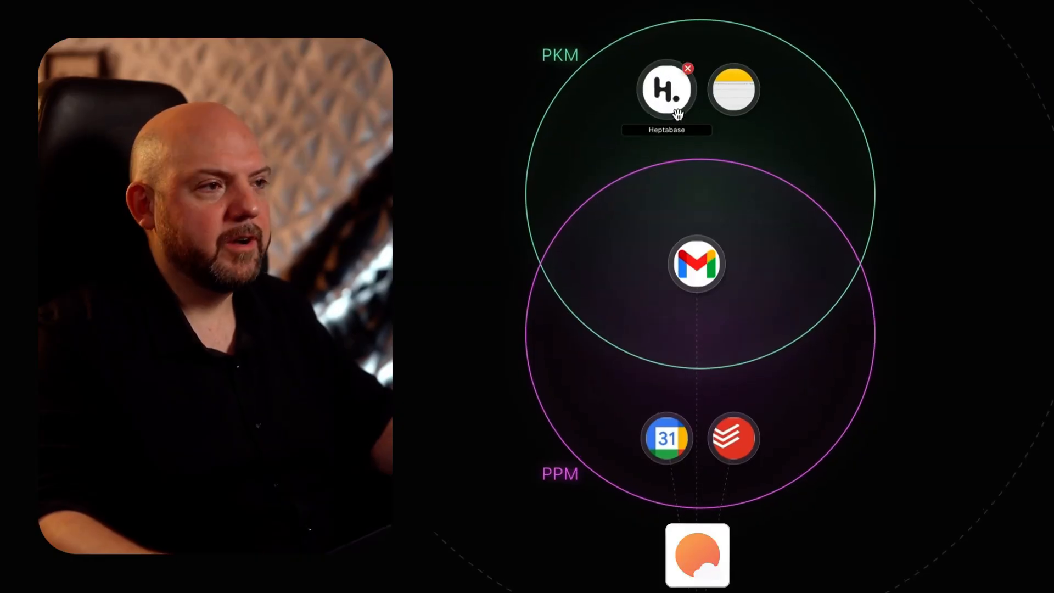
pyautogui.moveTo(733, 88)
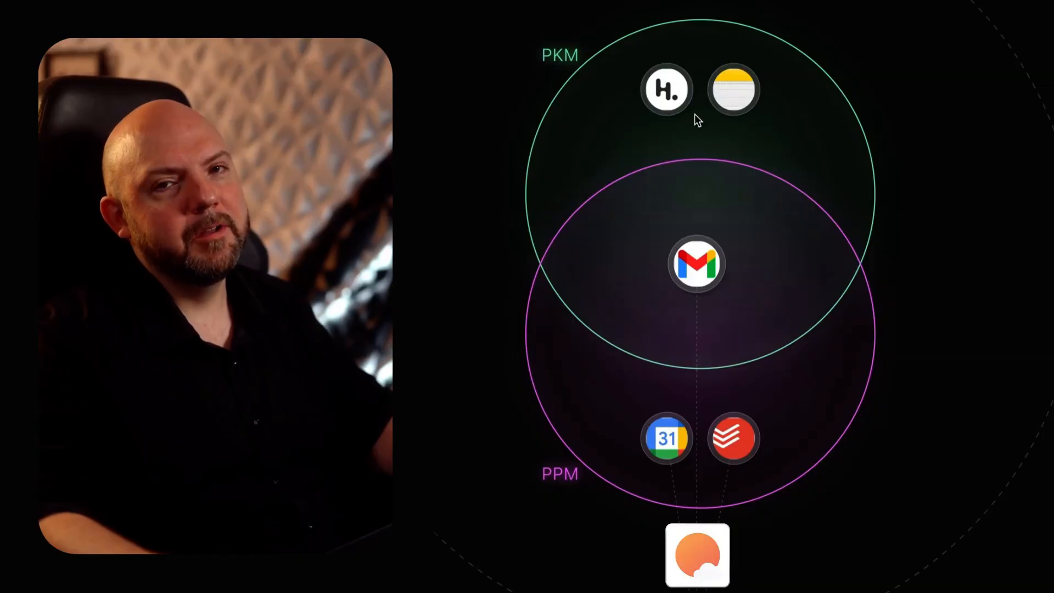
pyautogui.moveTo(752, 205)
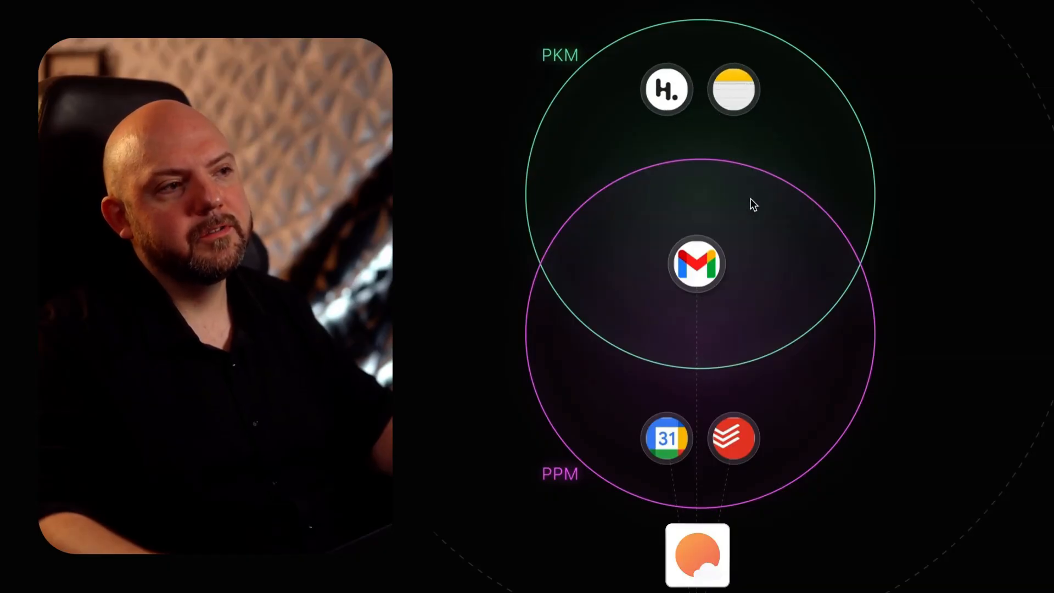
pyautogui.moveTo(823, 176)
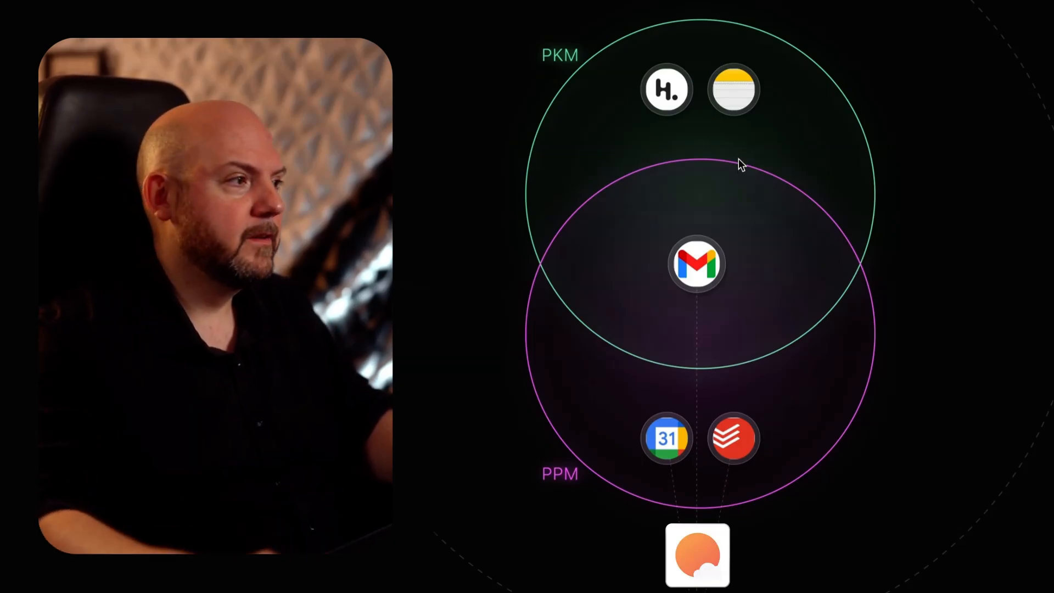
pyautogui.moveTo(734, 90)
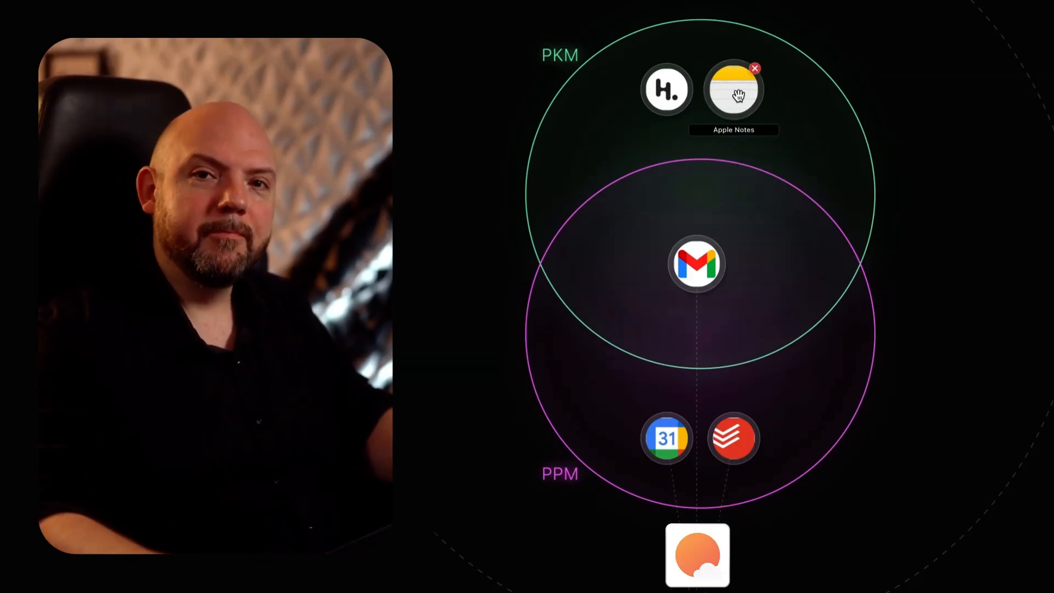
pyautogui.moveTo(724, 126)
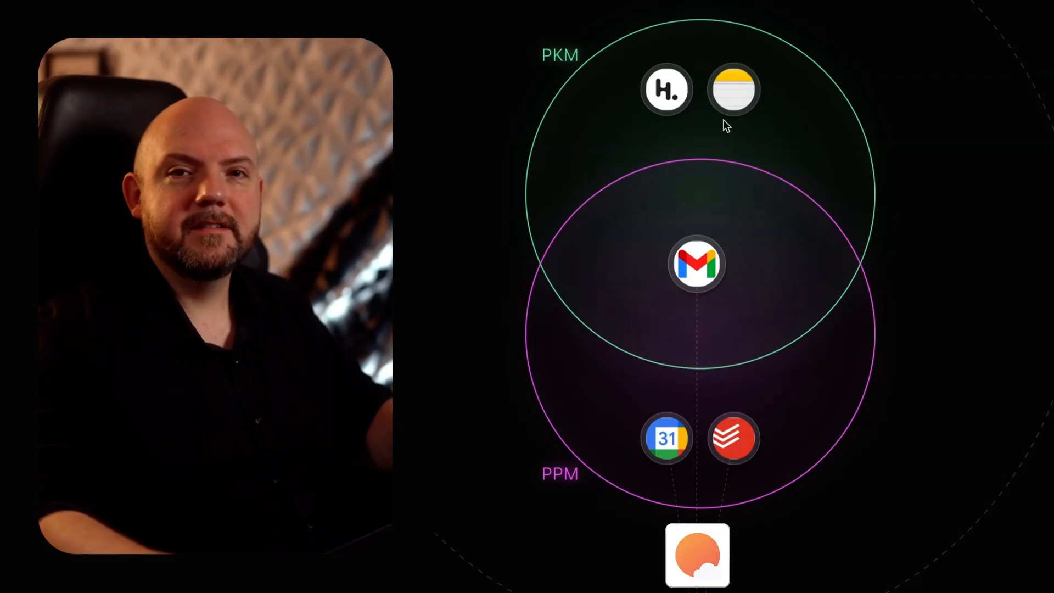
pyautogui.moveTo(731, 195)
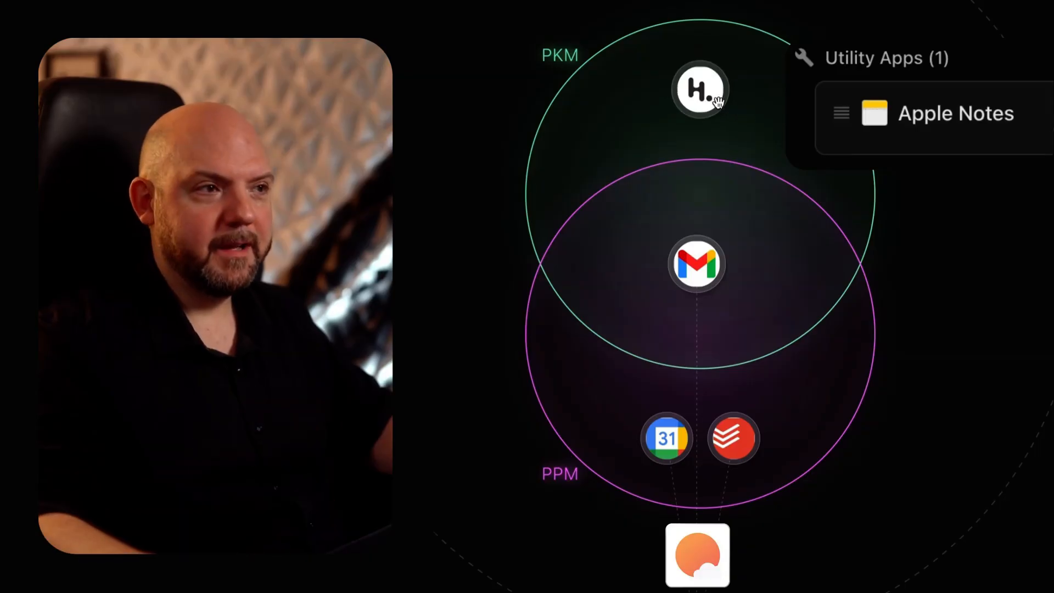
pyautogui.moveTo(699, 88)
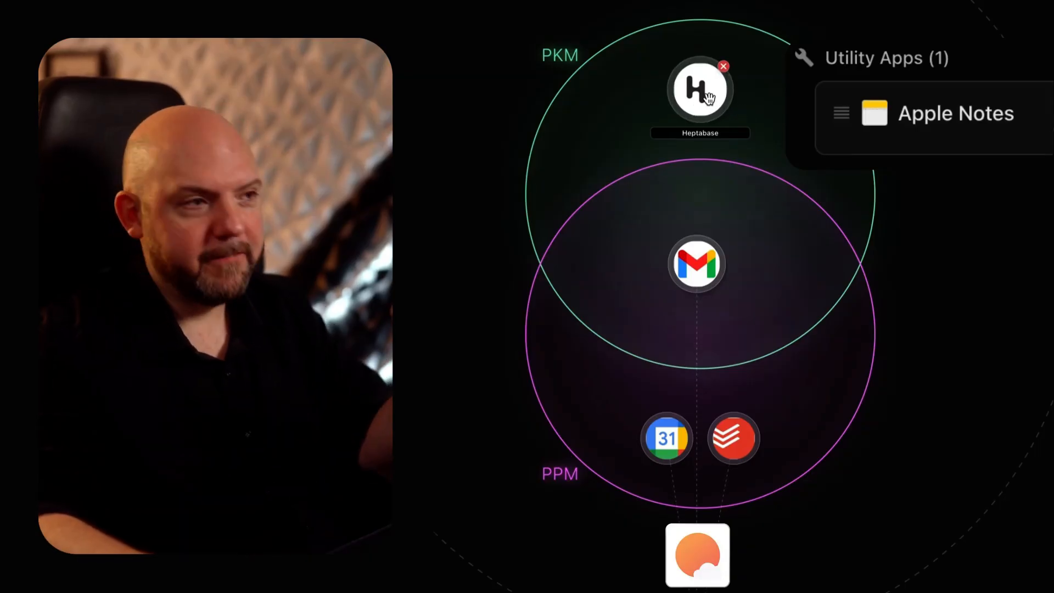
pyautogui.moveTo(542, 195)
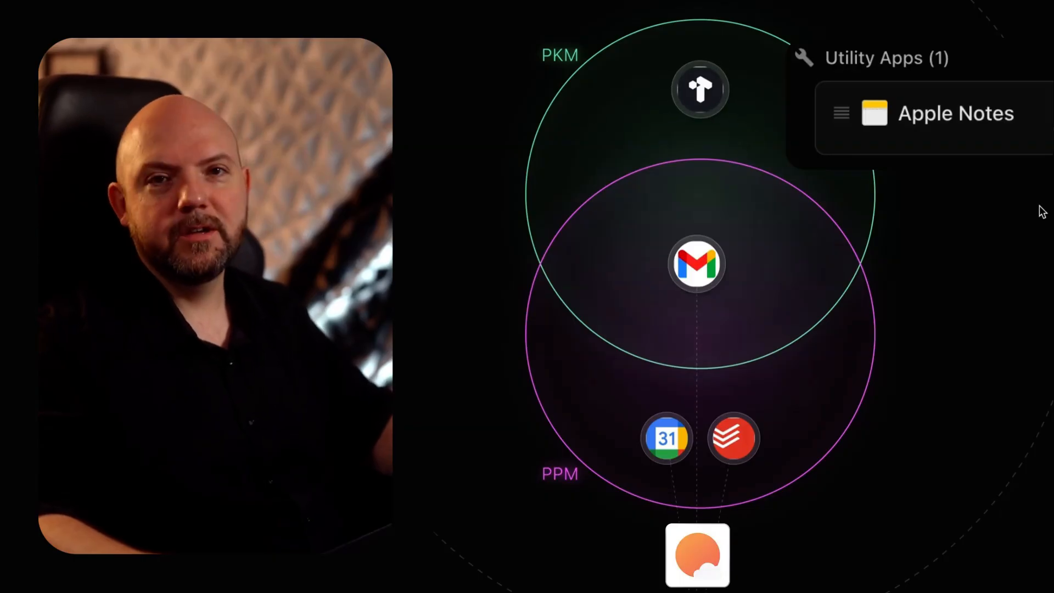
pyautogui.moveTo(769, 110)
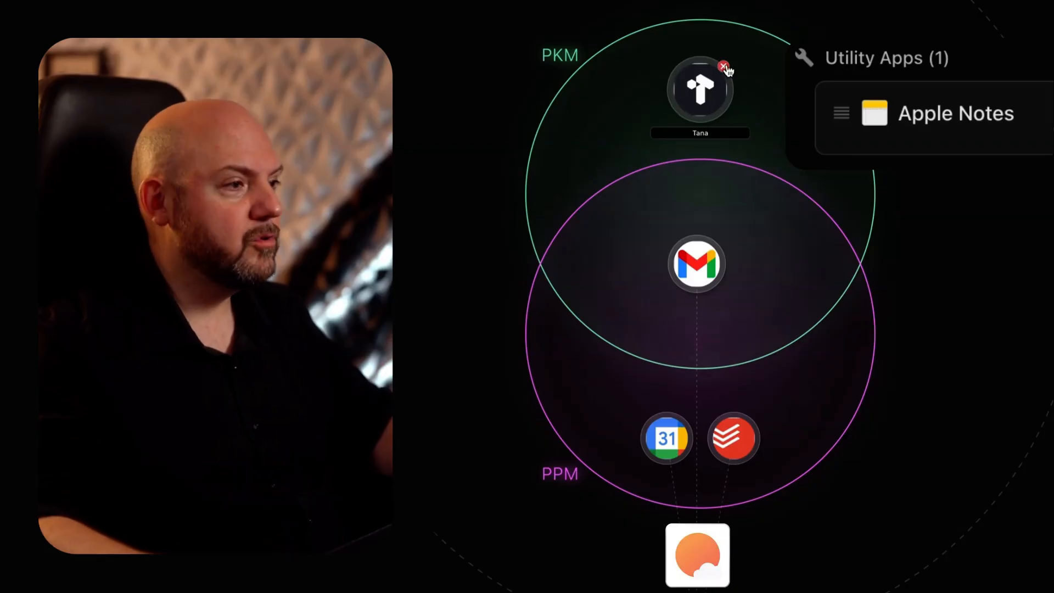
# - Swap Tana for Evernote in the PKM circle via the red x
pyautogui.click(724, 67)
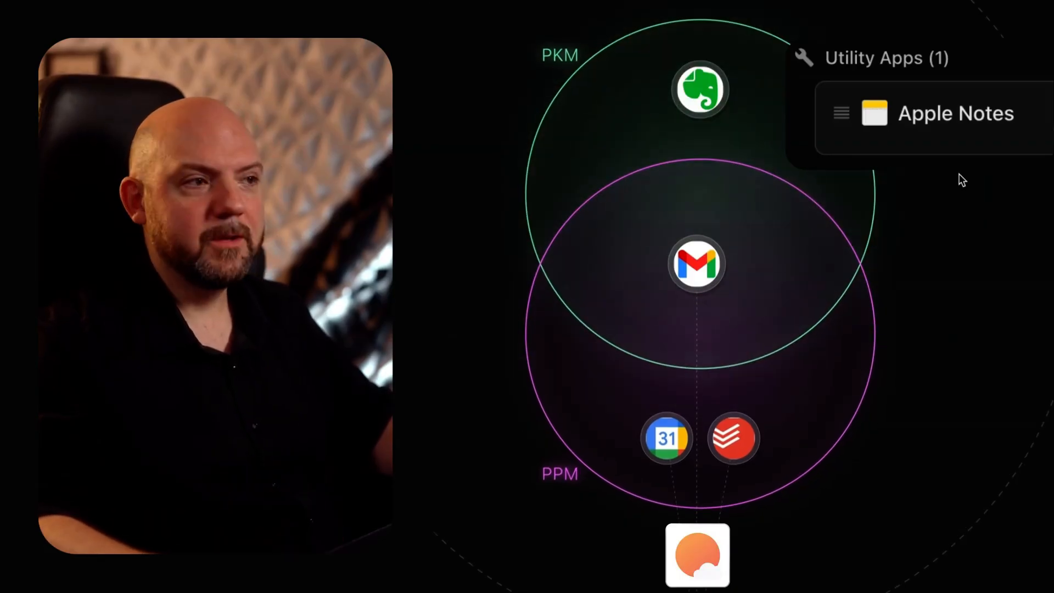
pyautogui.moveTo(755, 375)
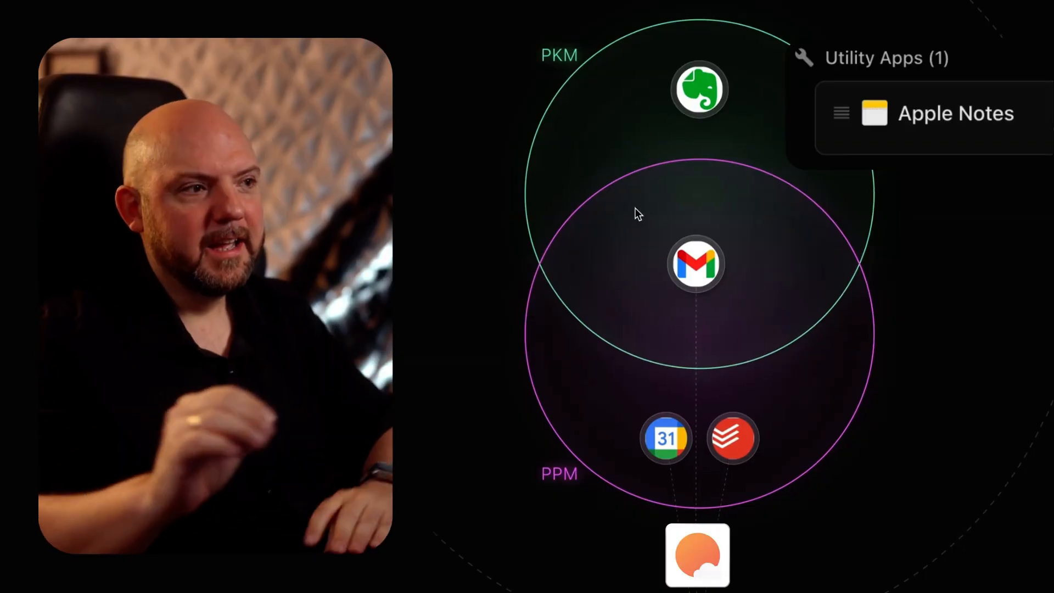
pyautogui.moveTo(779, 209)
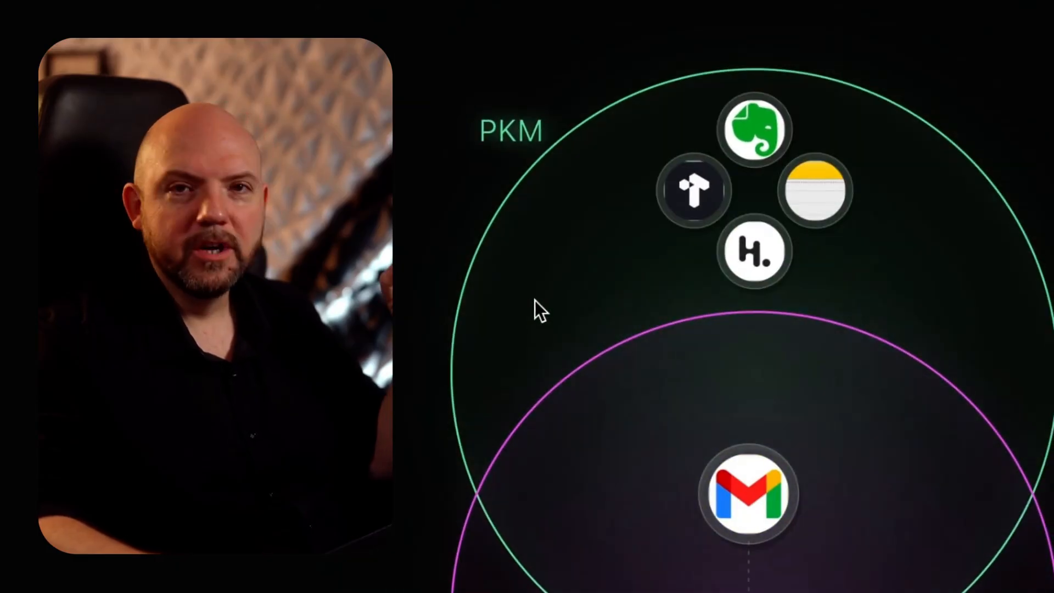
pyautogui.moveTo(1018, 321)
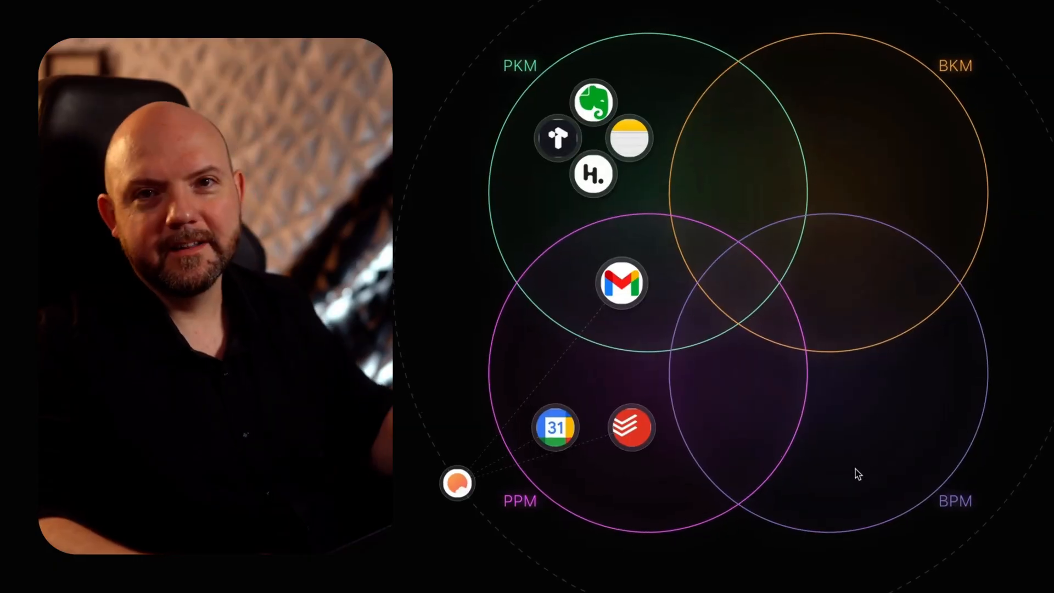
pyautogui.moveTo(904, 462)
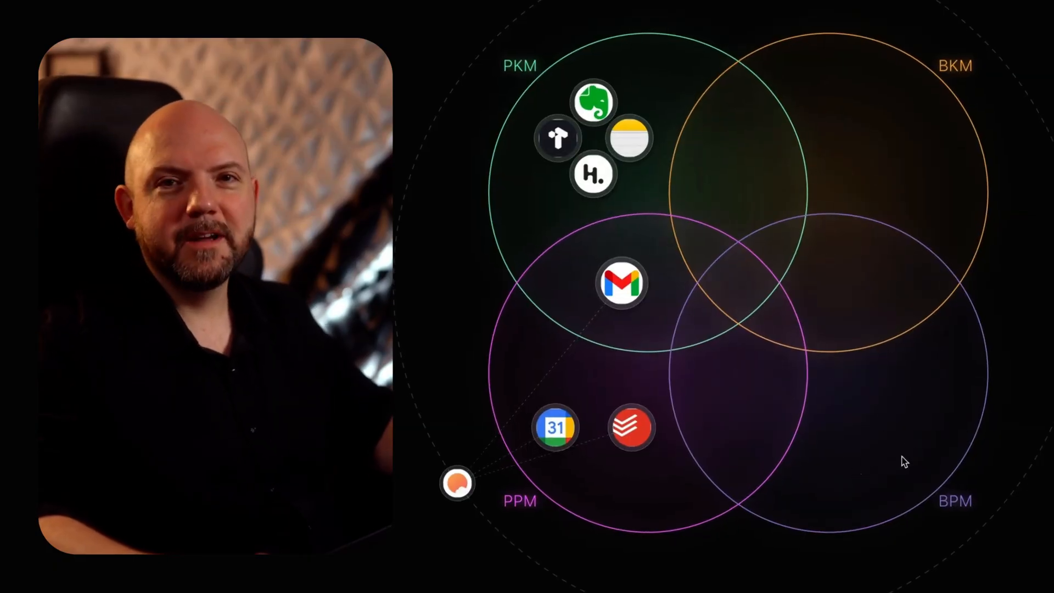
pyautogui.moveTo(865, 162)
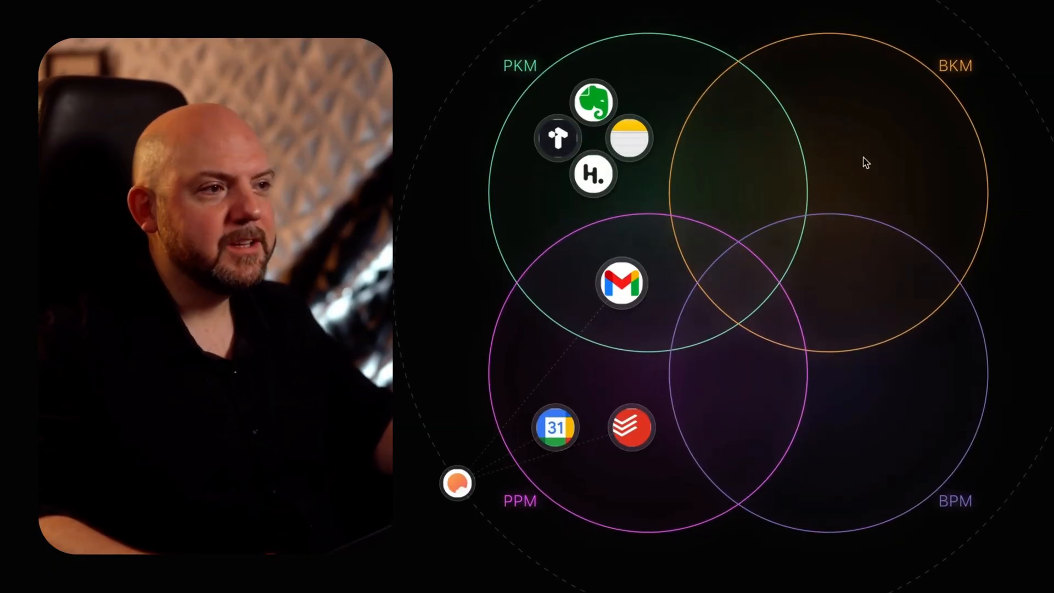
pyautogui.moveTo(751, 60)
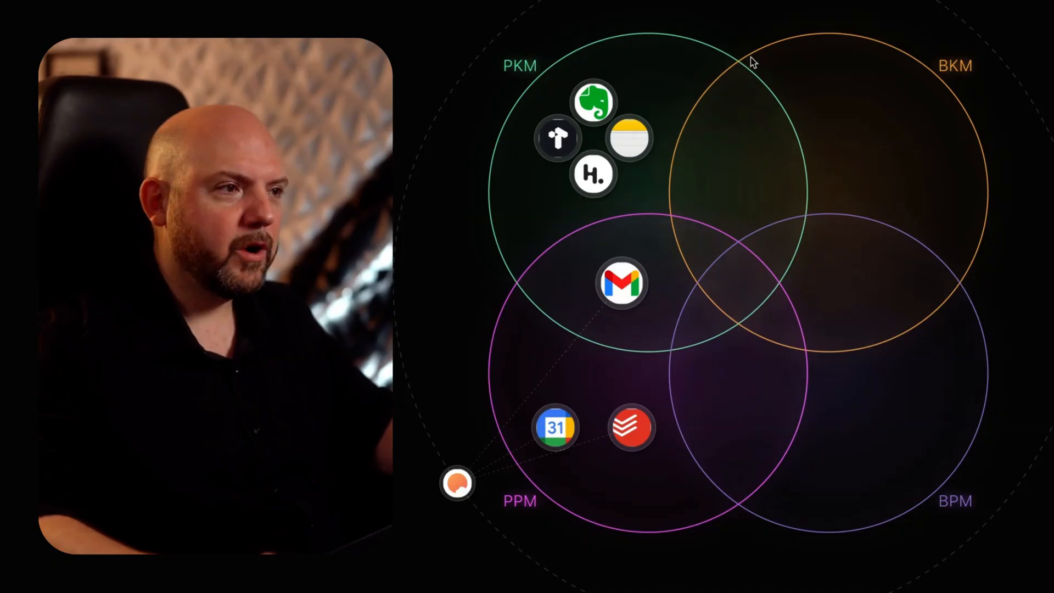
pyautogui.moveTo(906, 195)
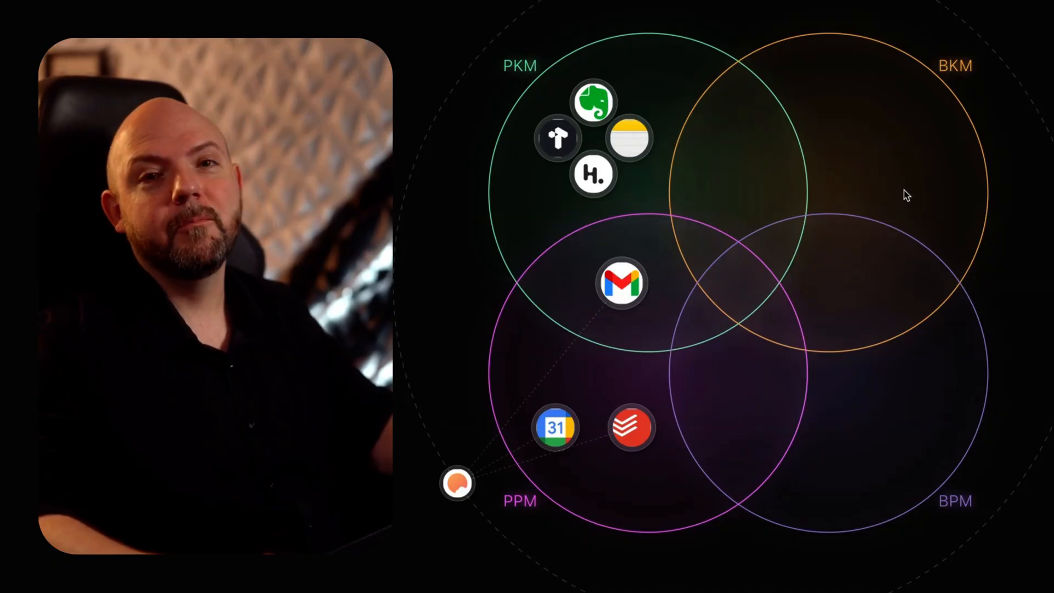